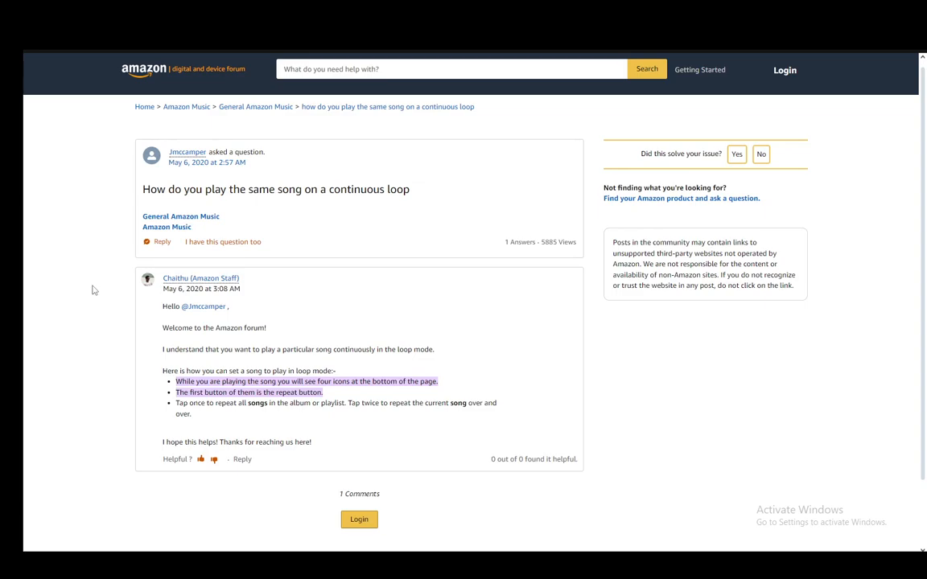
{"action": "mouse_move", "coordinate": [113, 363]}
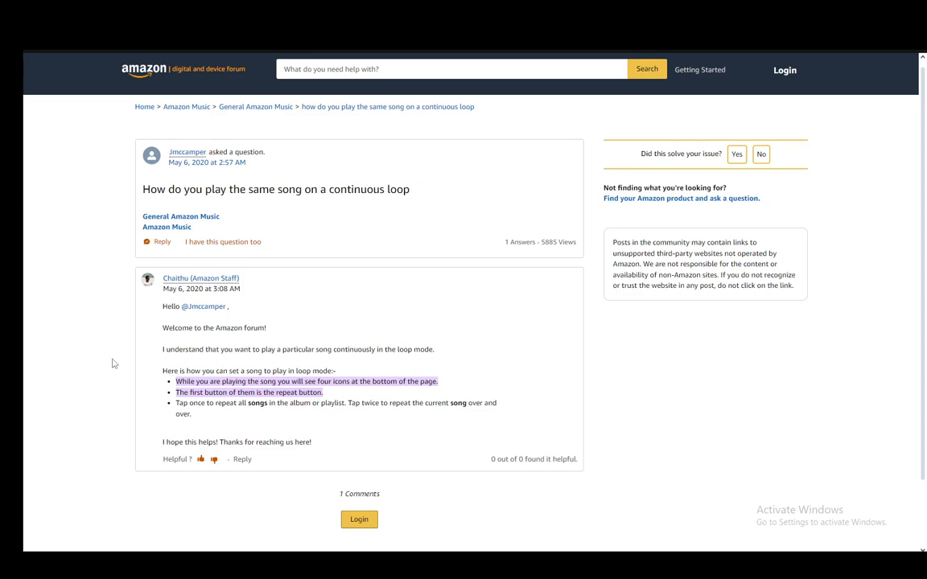